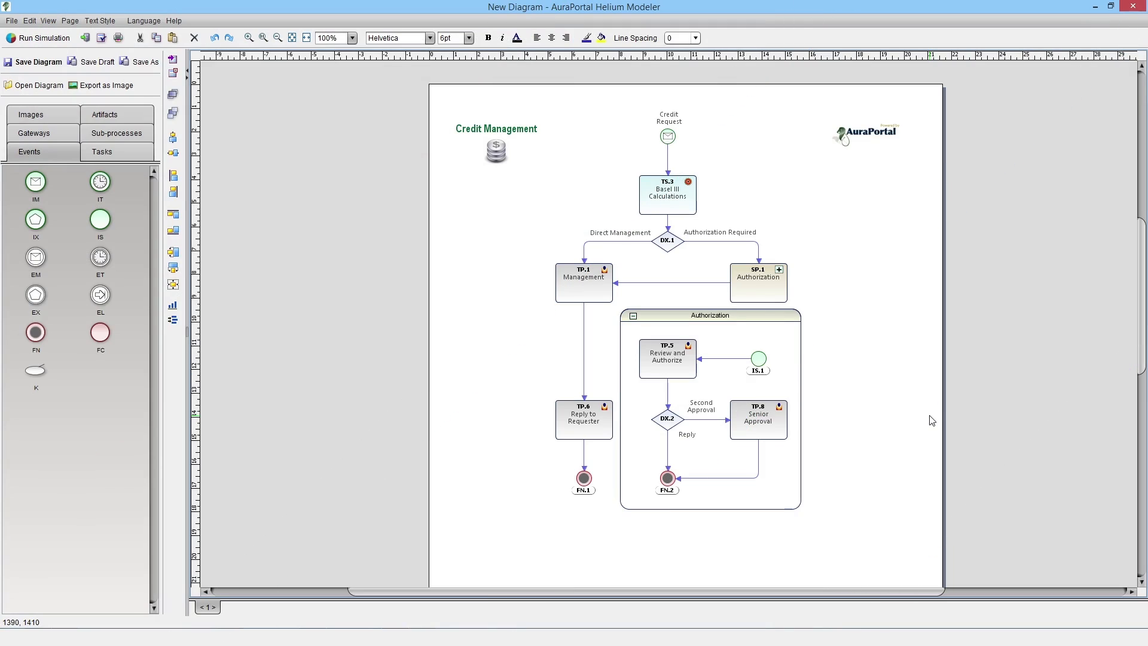
mouse_move(639, 480)
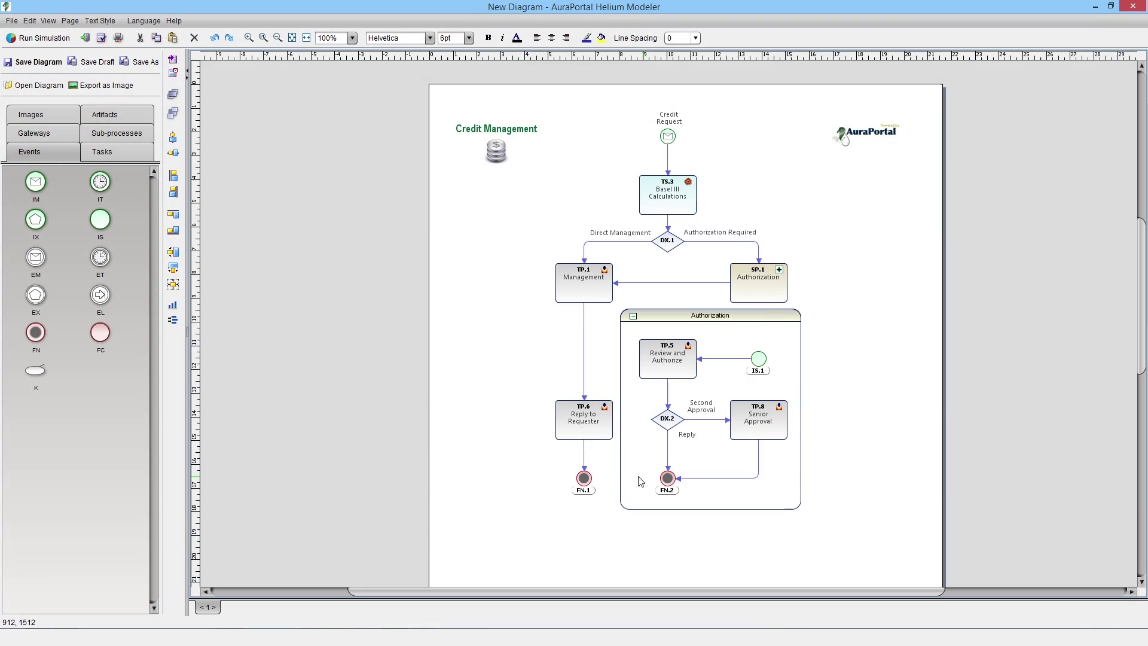
mouse_move(640, 473)
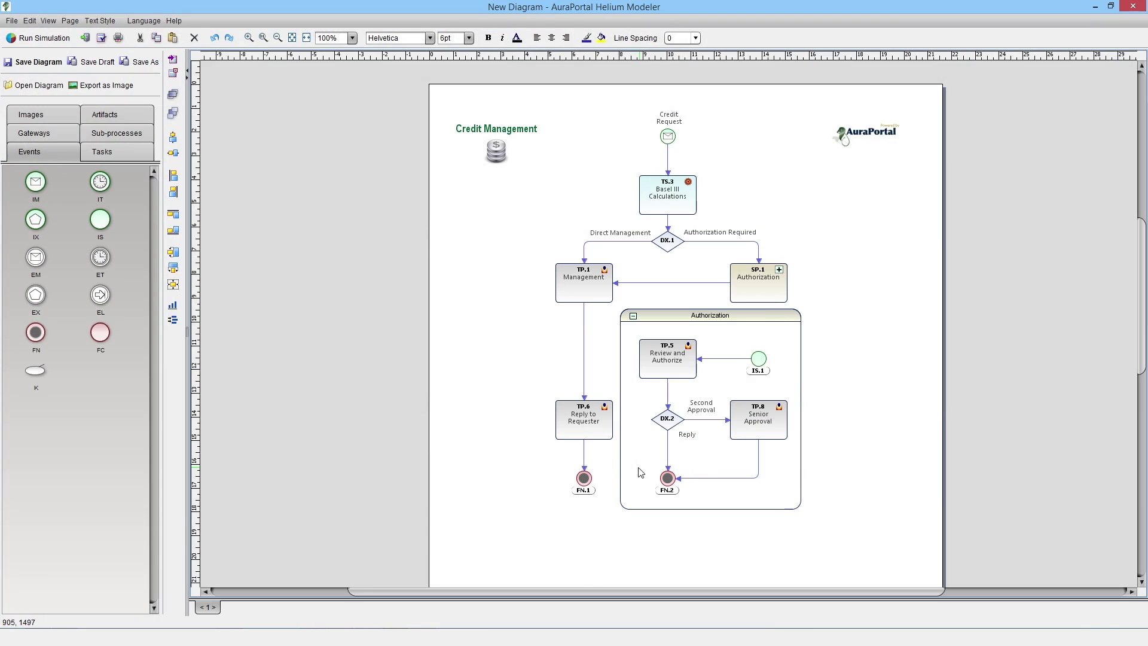
Start the credit management simulation and set 10 simultaneous processes.
left_click(584, 420)
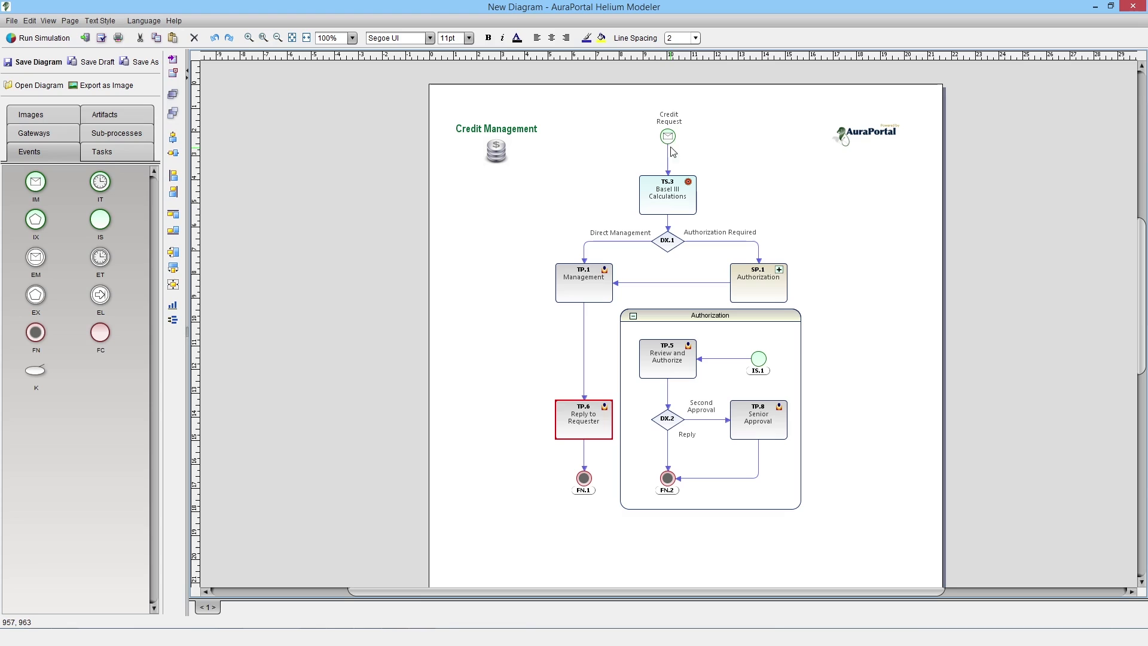
left_click(668, 135)
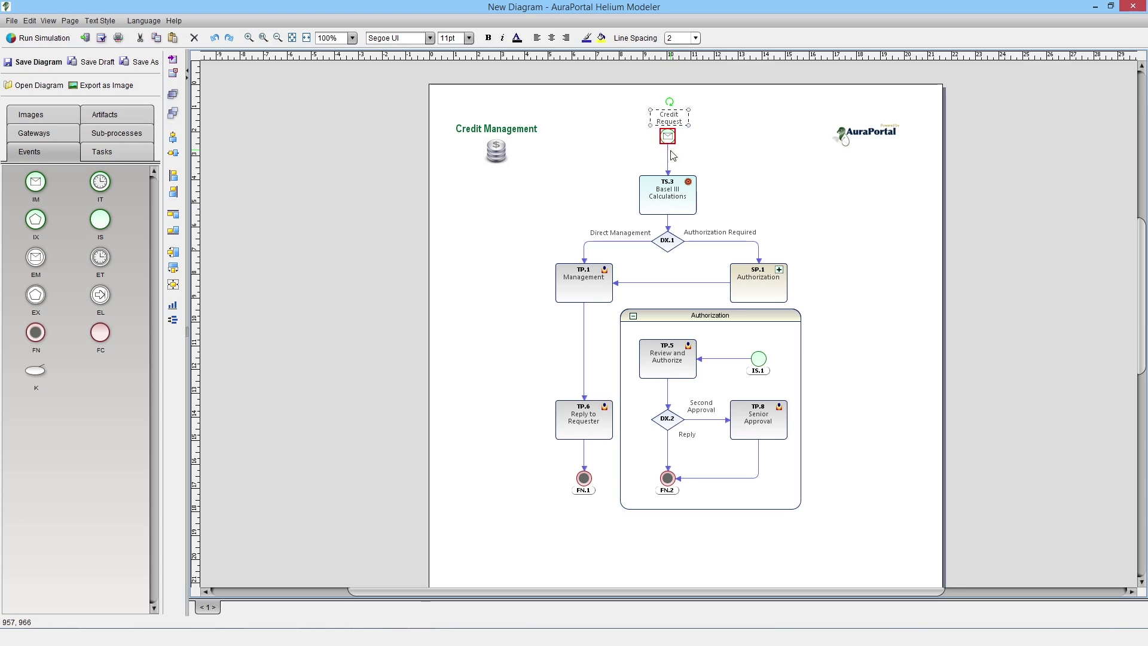
mouse_move(667, 277)
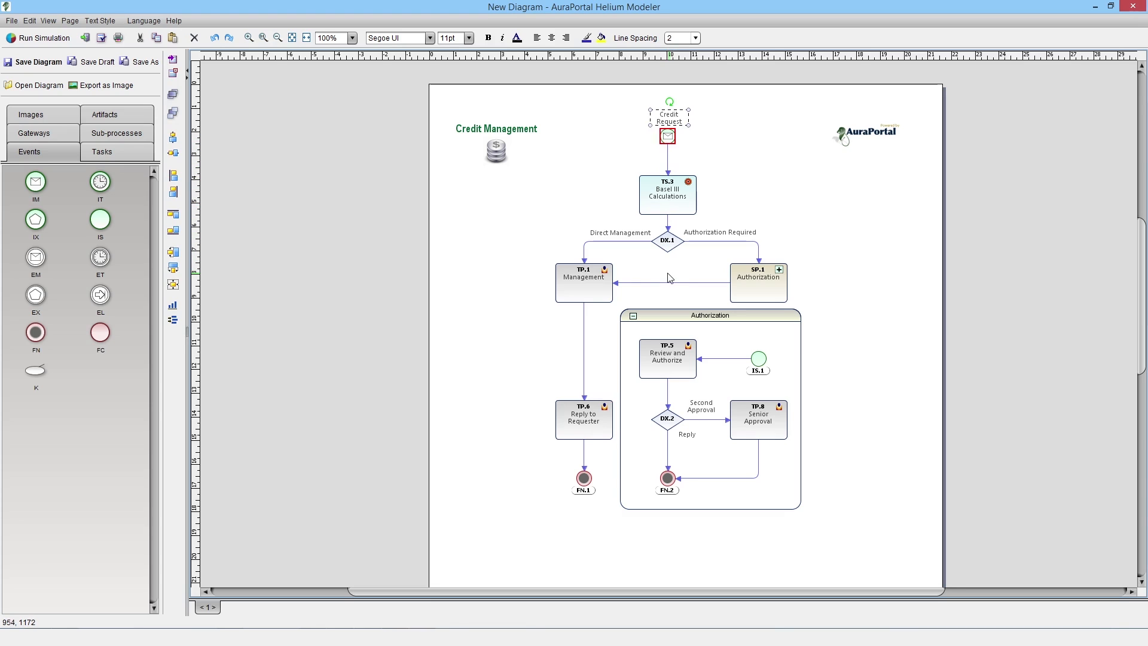
mouse_move(586, 360)
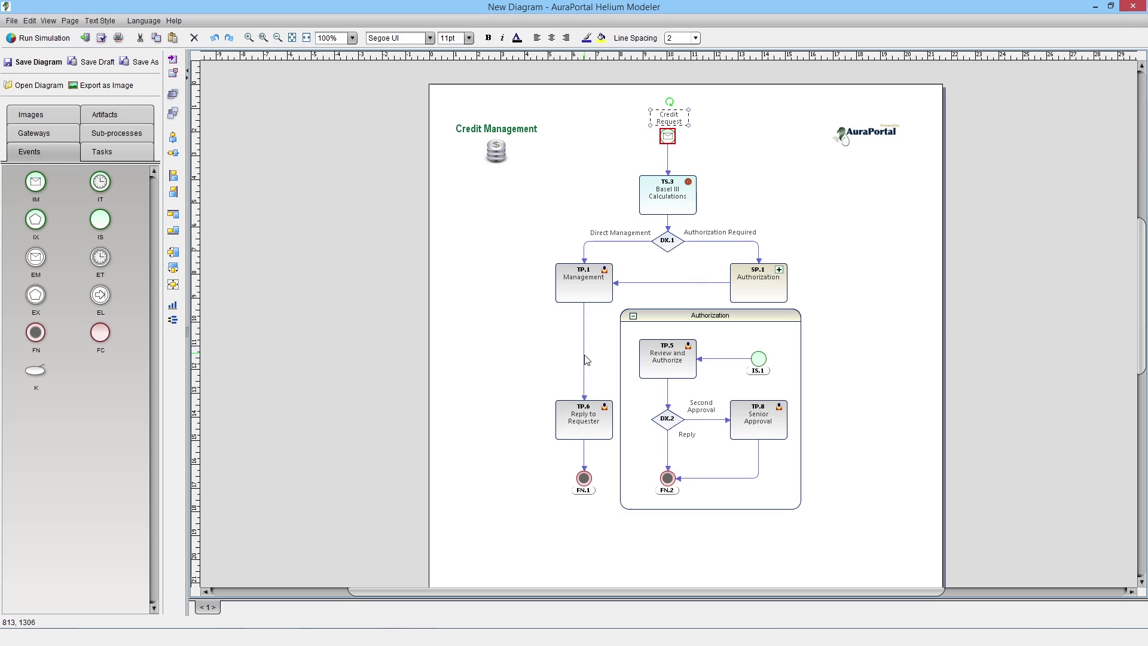
left_click(584, 423)
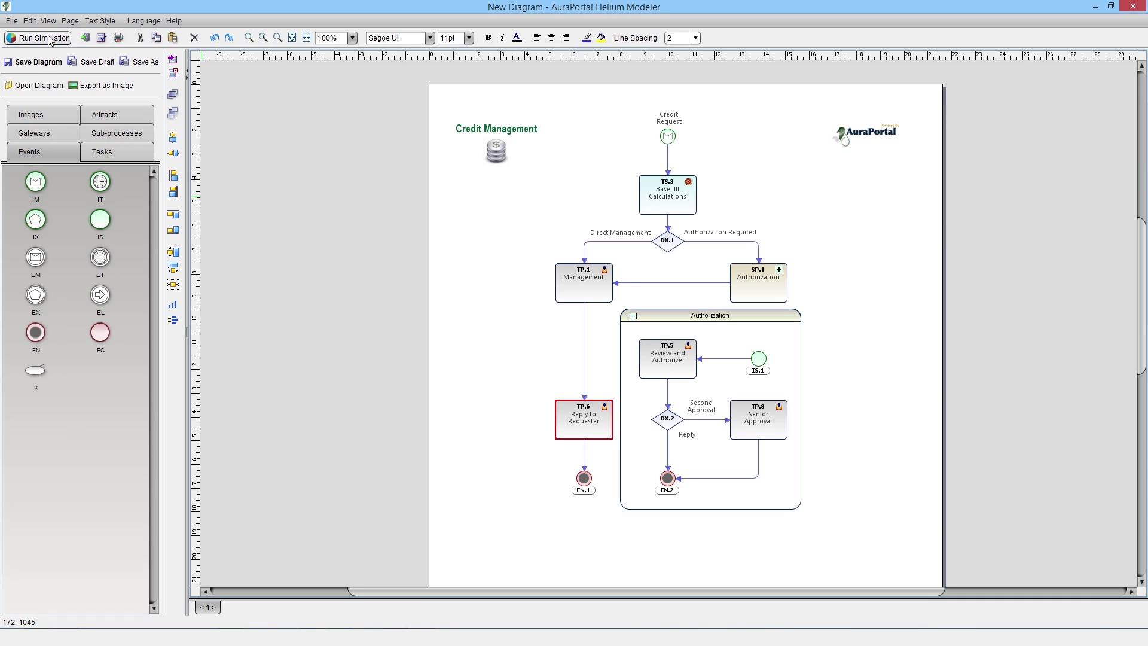
left_click(41, 37)
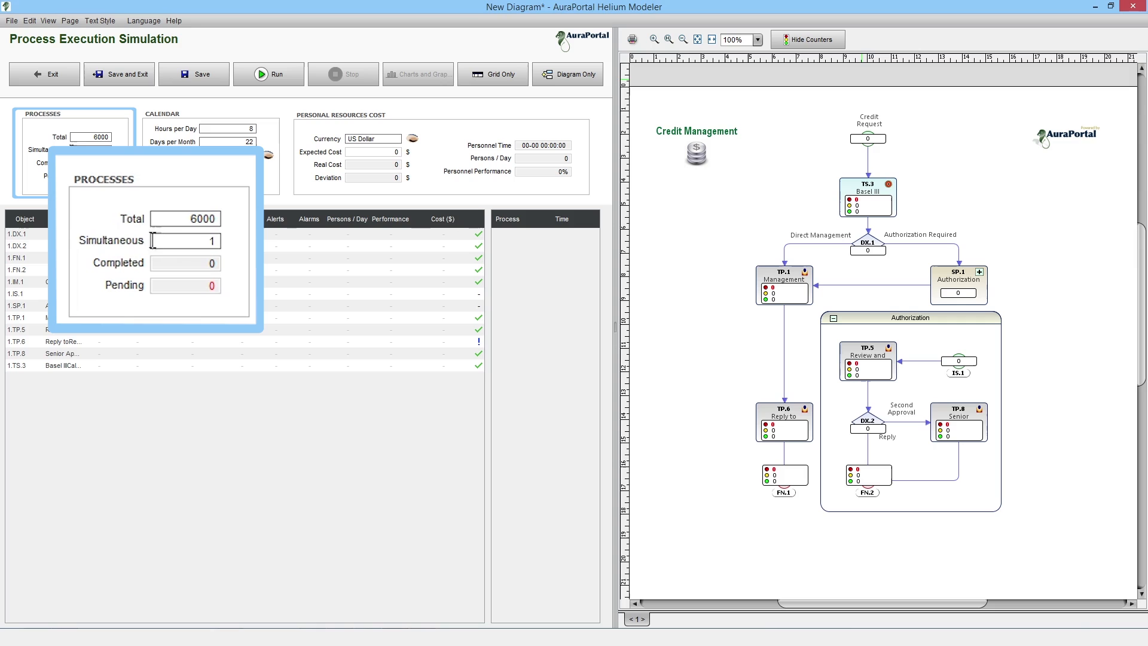
type("10")
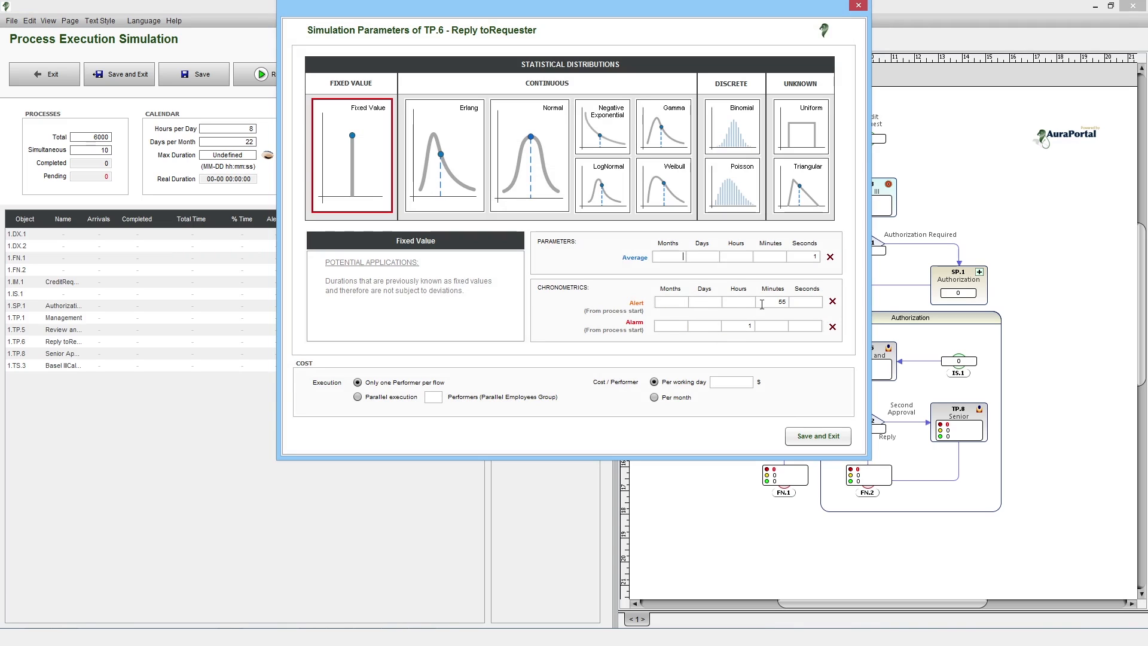
Save Reply to Requester's 1-second timing with 55-minute alert and 1-hour alarm.
double_click(782, 302)
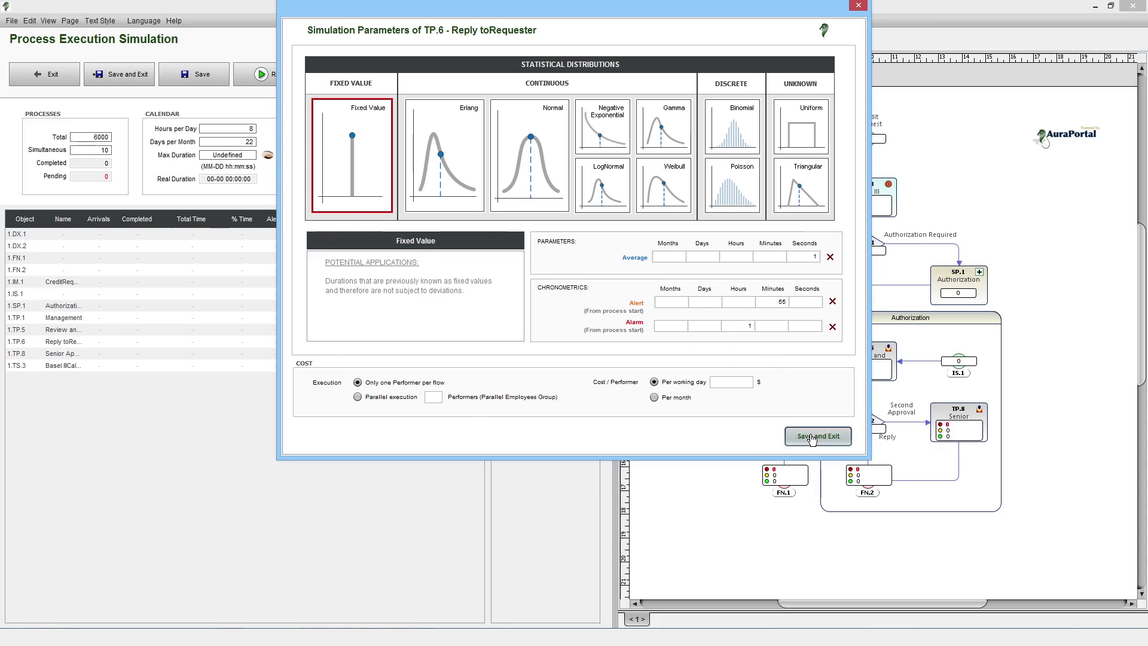
left_click(818, 436)
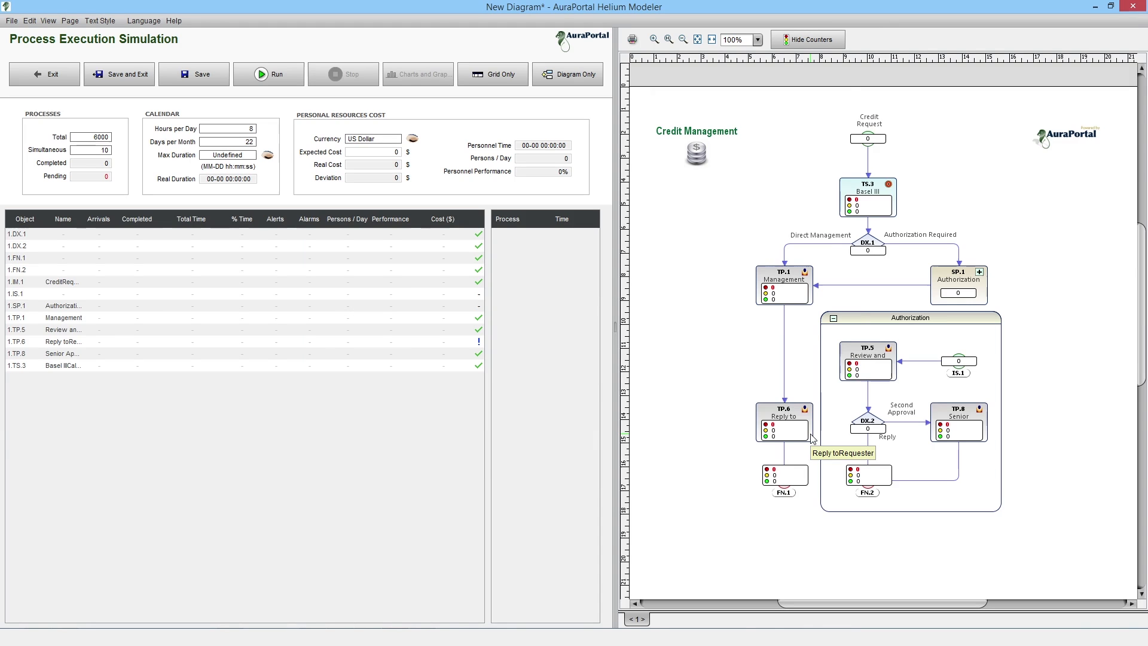
mouse_move(811, 438)
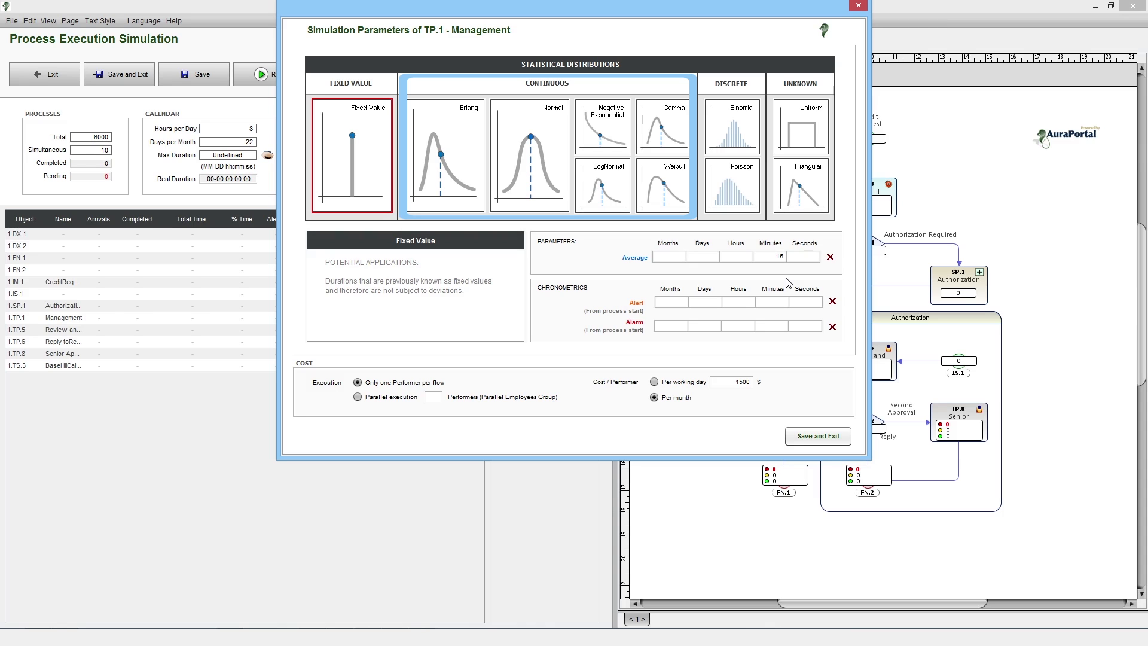
Give Management a normal-distribution duration: 15-minute mean, 5-minute deviation, limits 10 and 25 minutes.
left_click(732, 83)
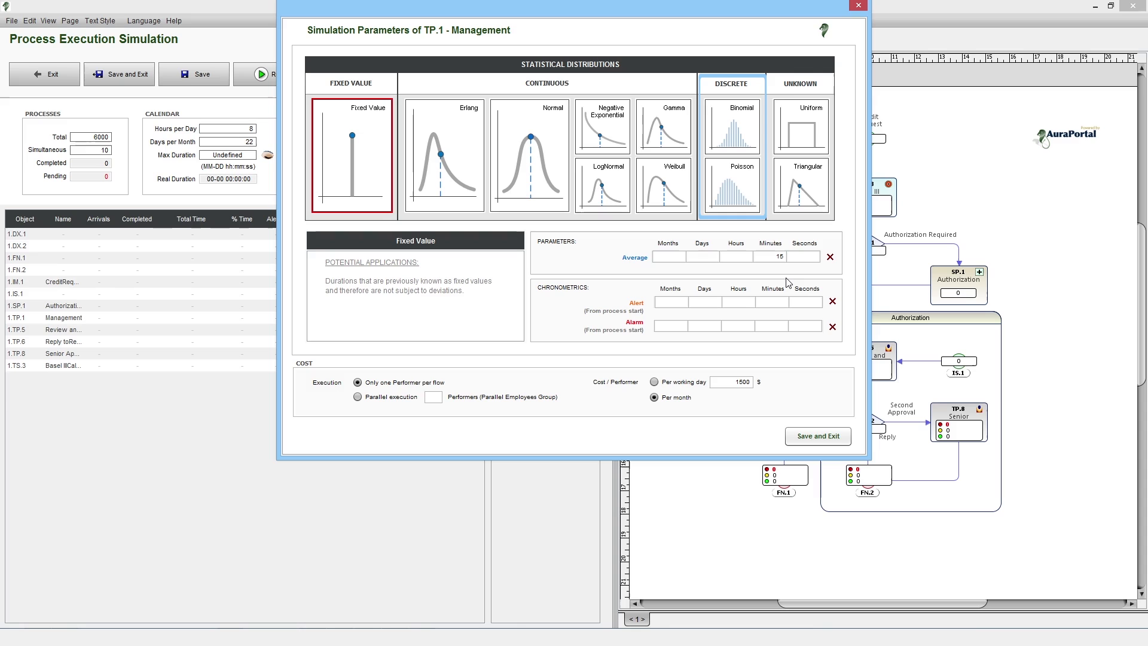
left_click(801, 84)
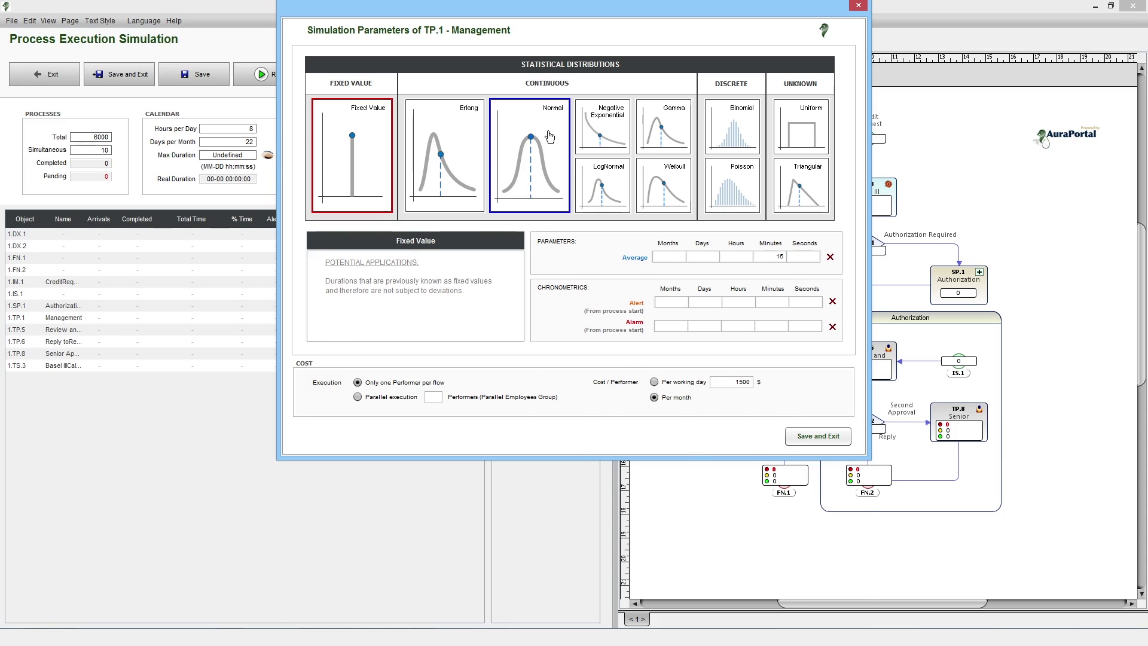
left_click(530, 155)
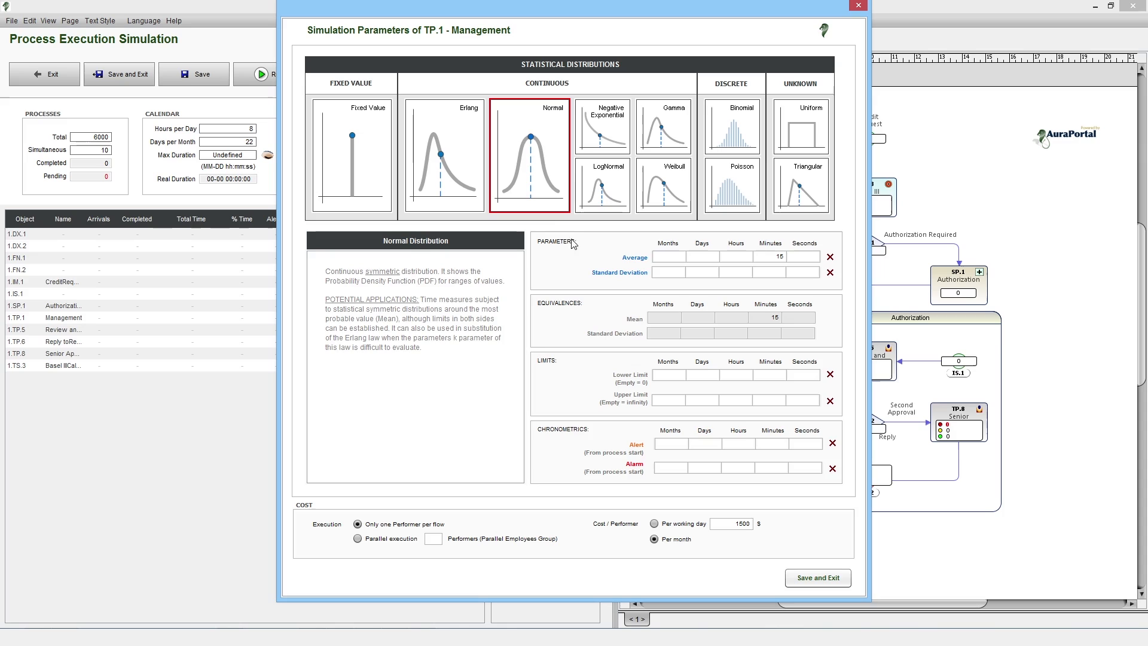
mouse_move(588, 244)
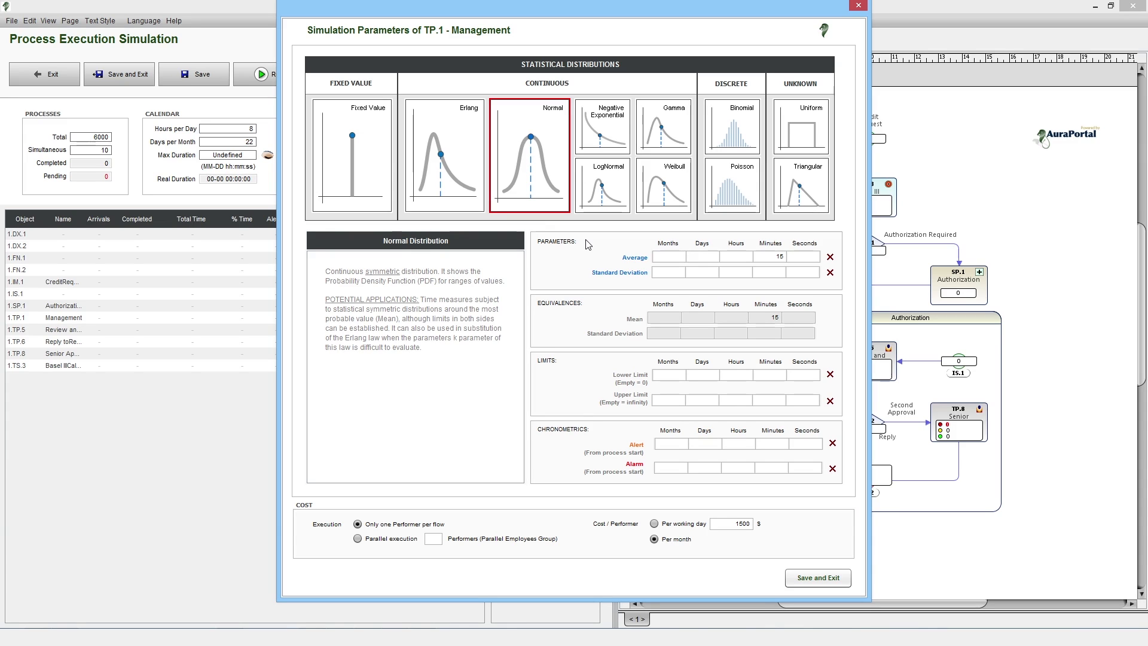
left_click(784, 256)
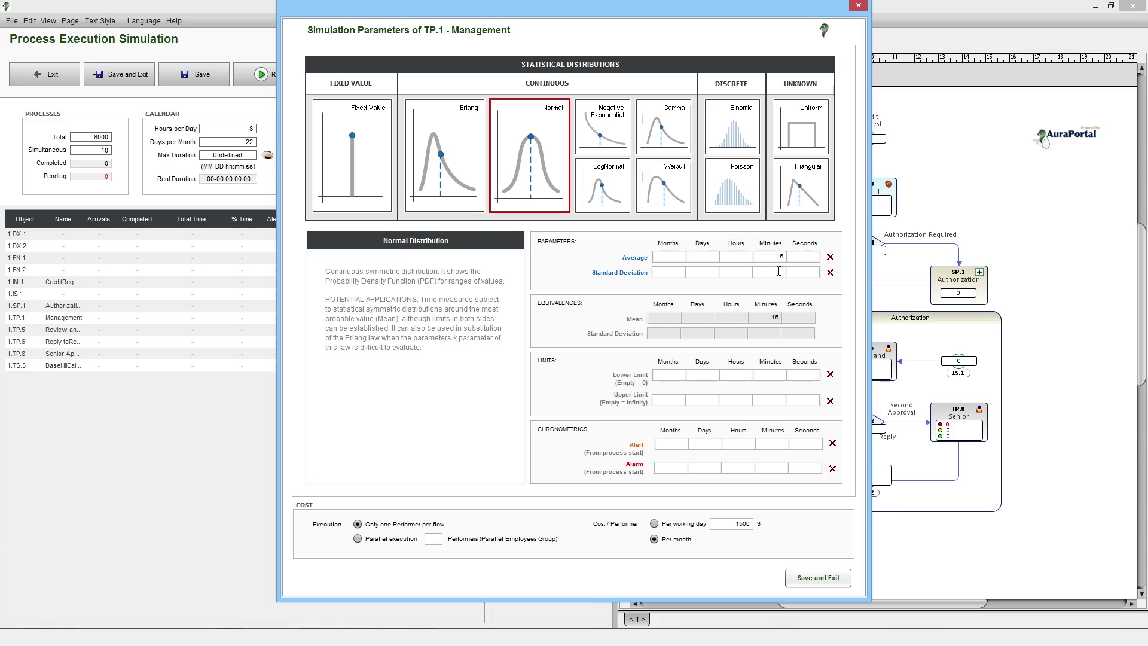
type("5")
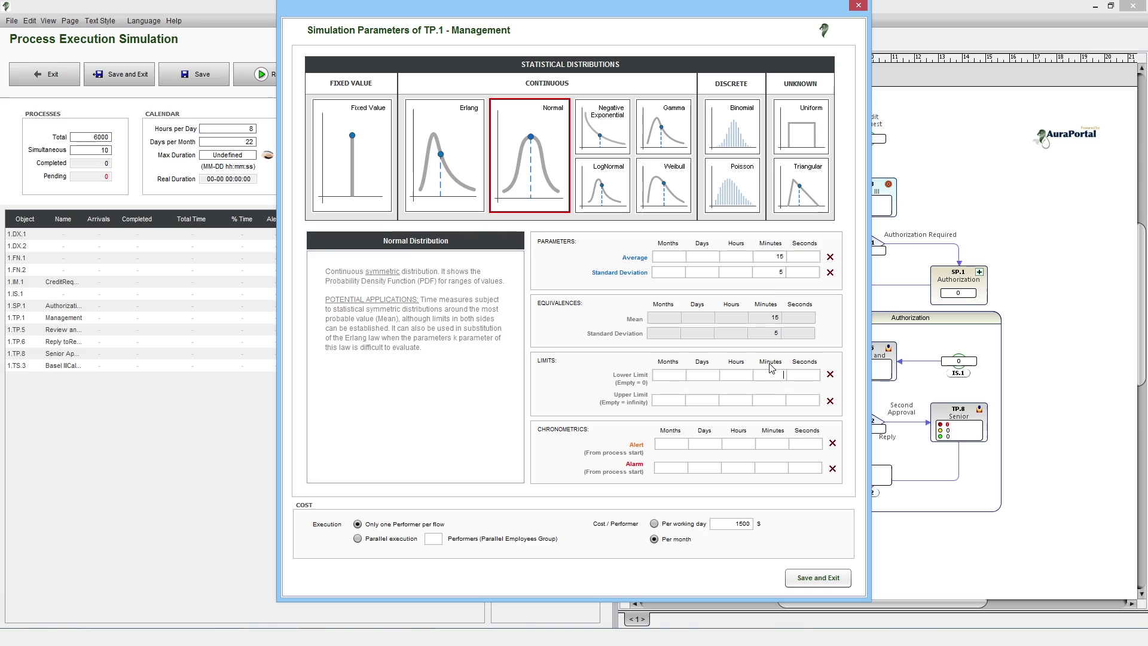
type("10")
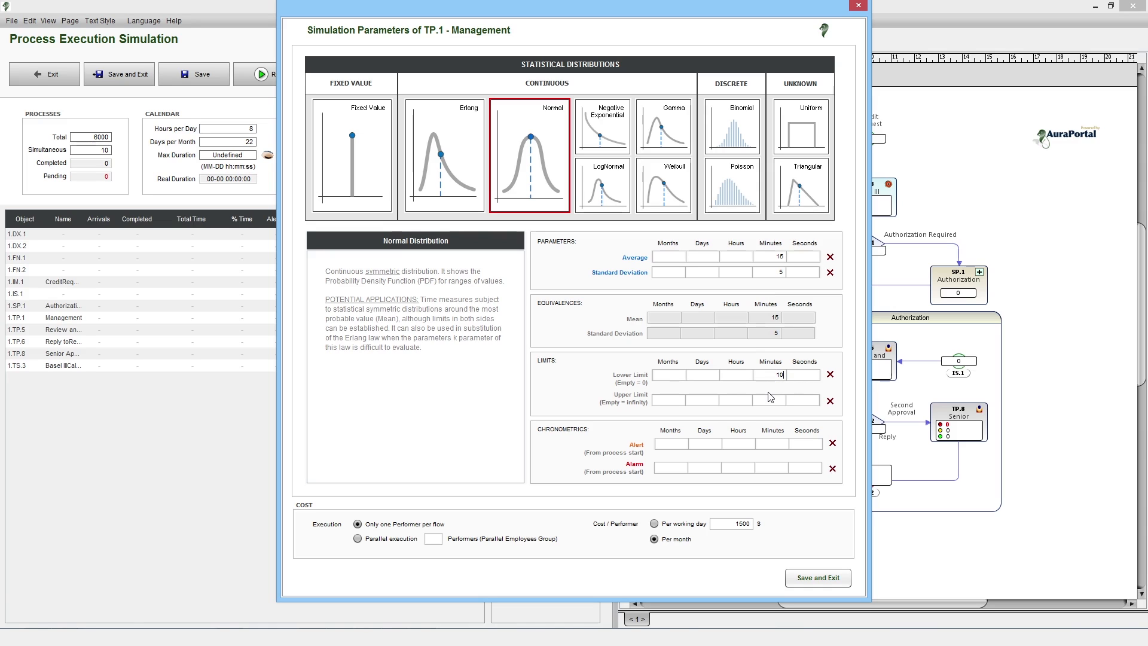
type("25")
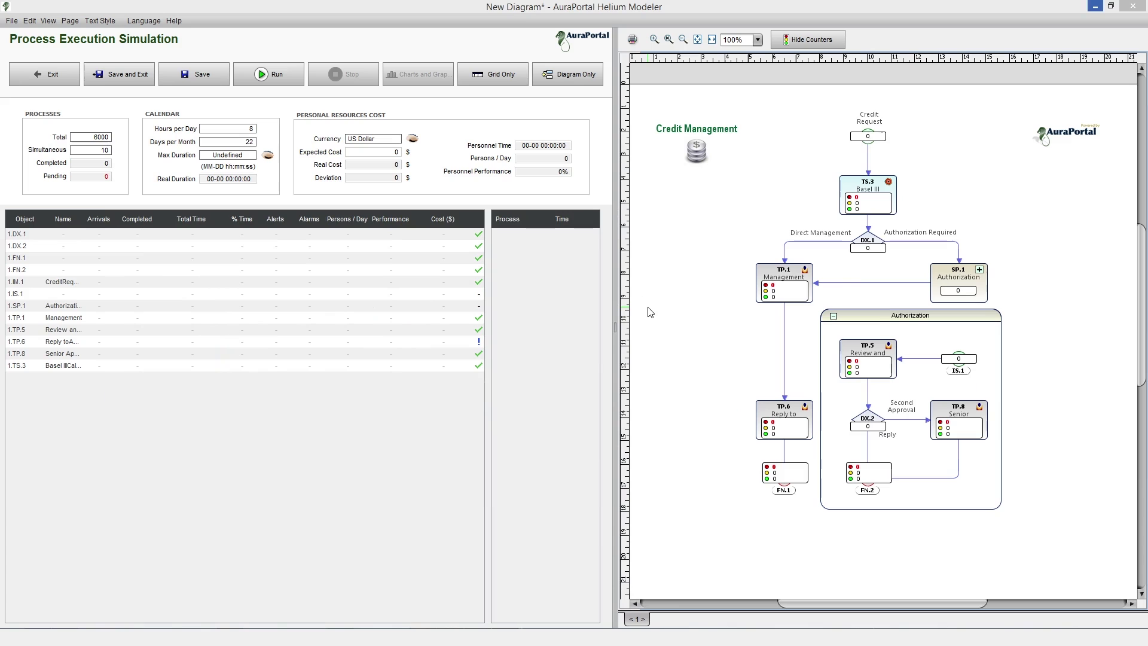
mouse_move(688, 258)
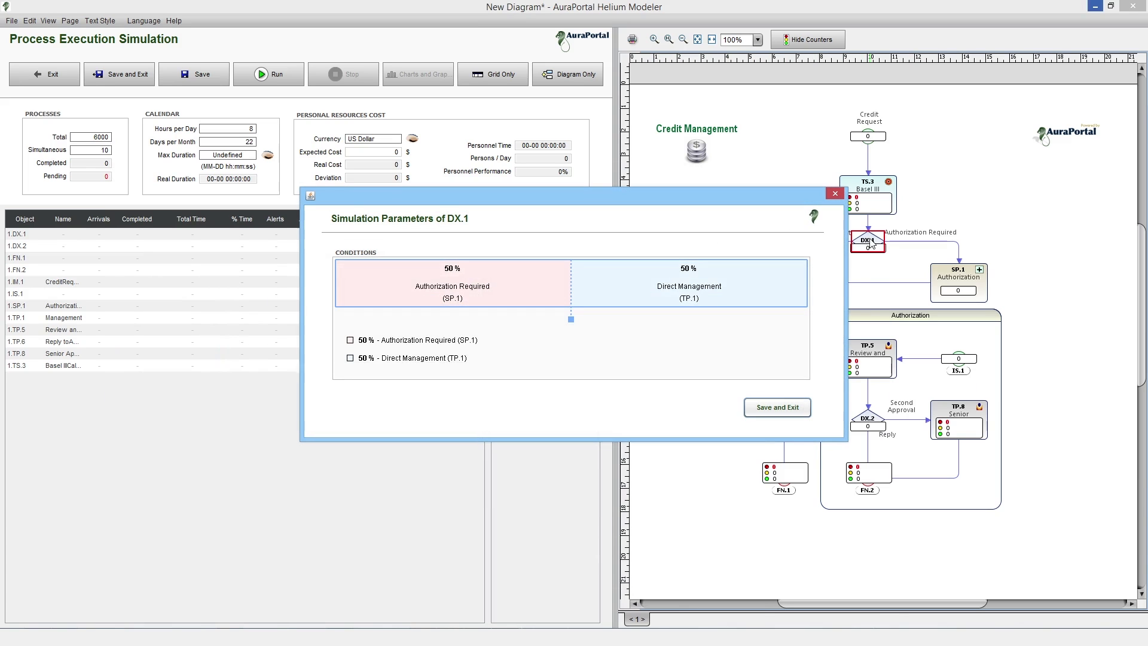
mouse_move(578, 239)
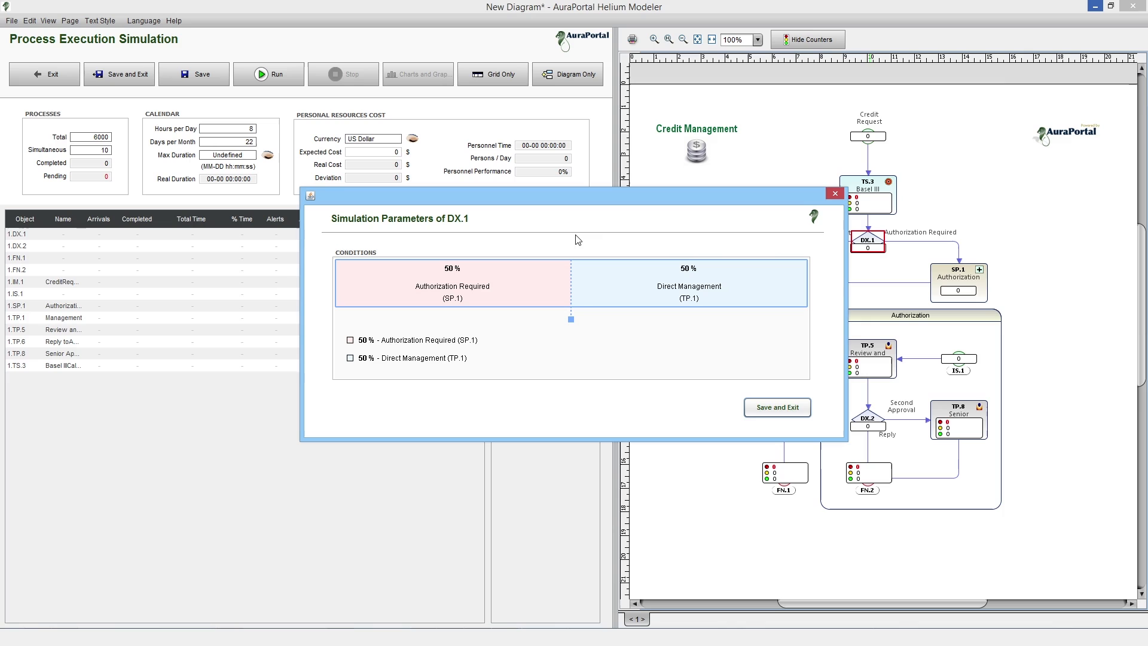
mouse_move(636, 285)
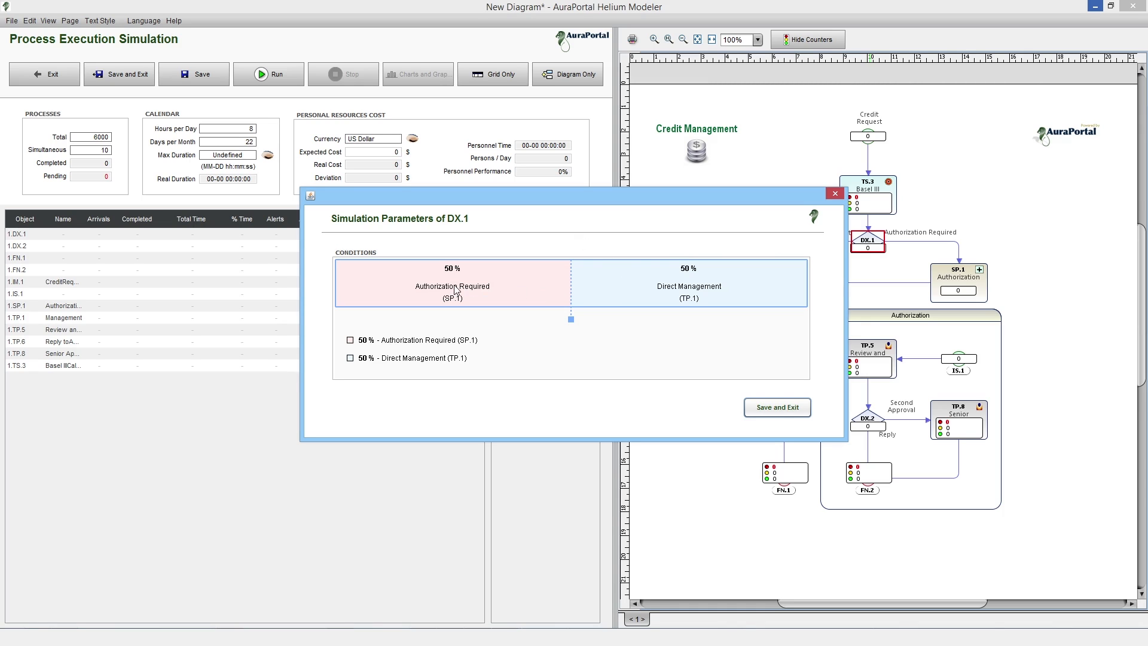
mouse_move(564, 348)
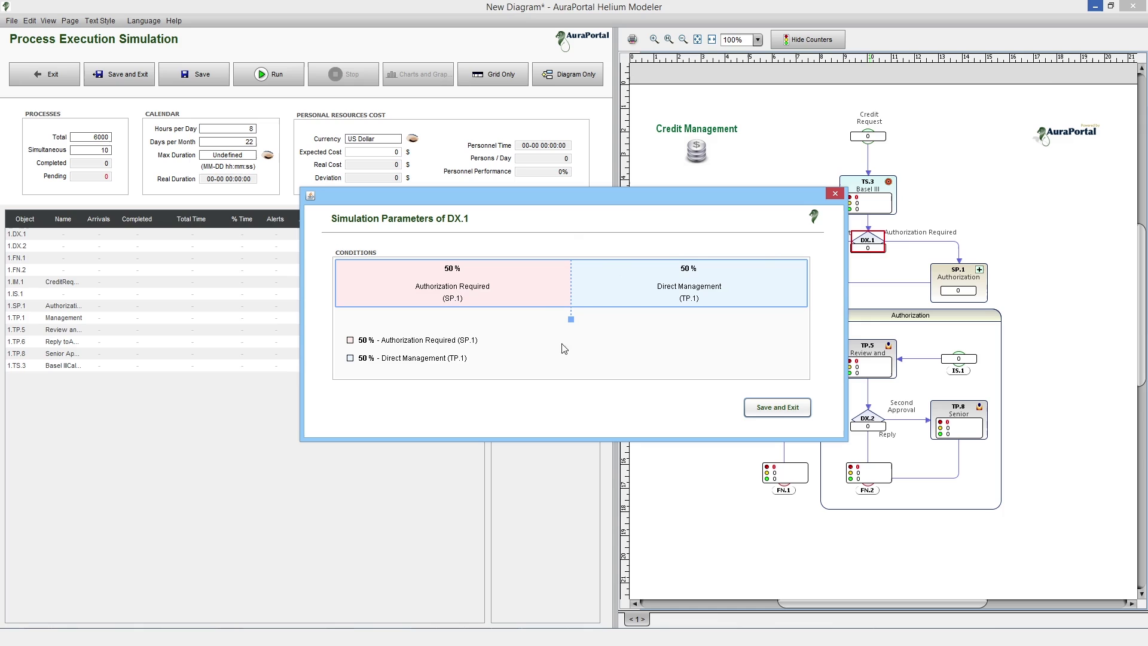
left_click_drag(571, 318, 455, 318)
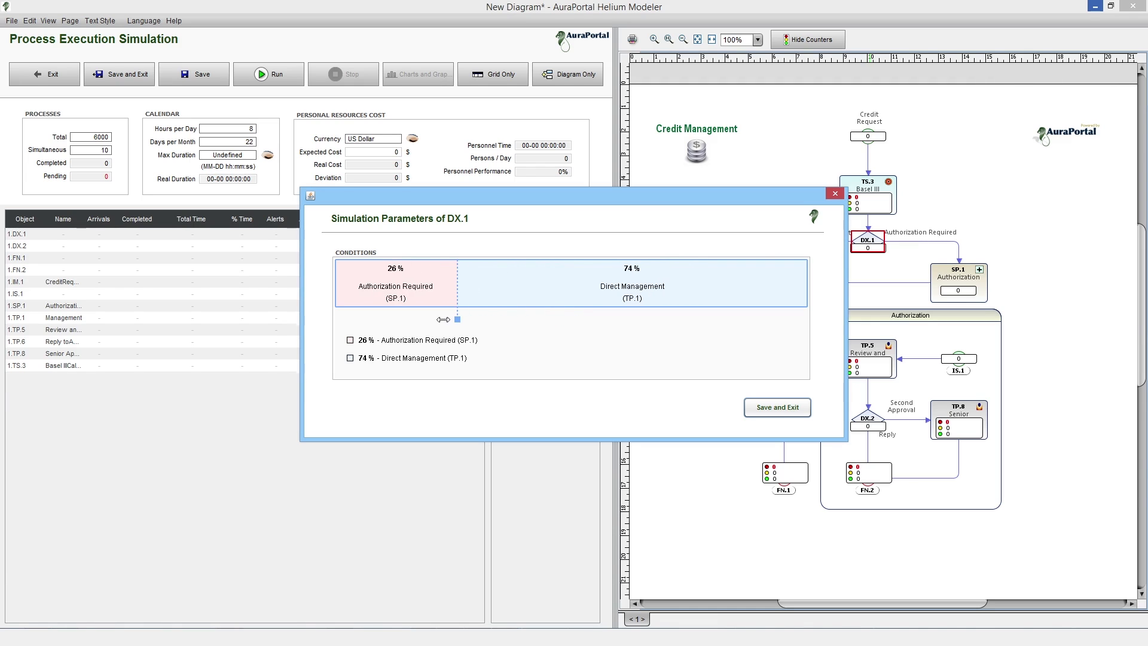
left_click_drag(456, 320, 648, 321)
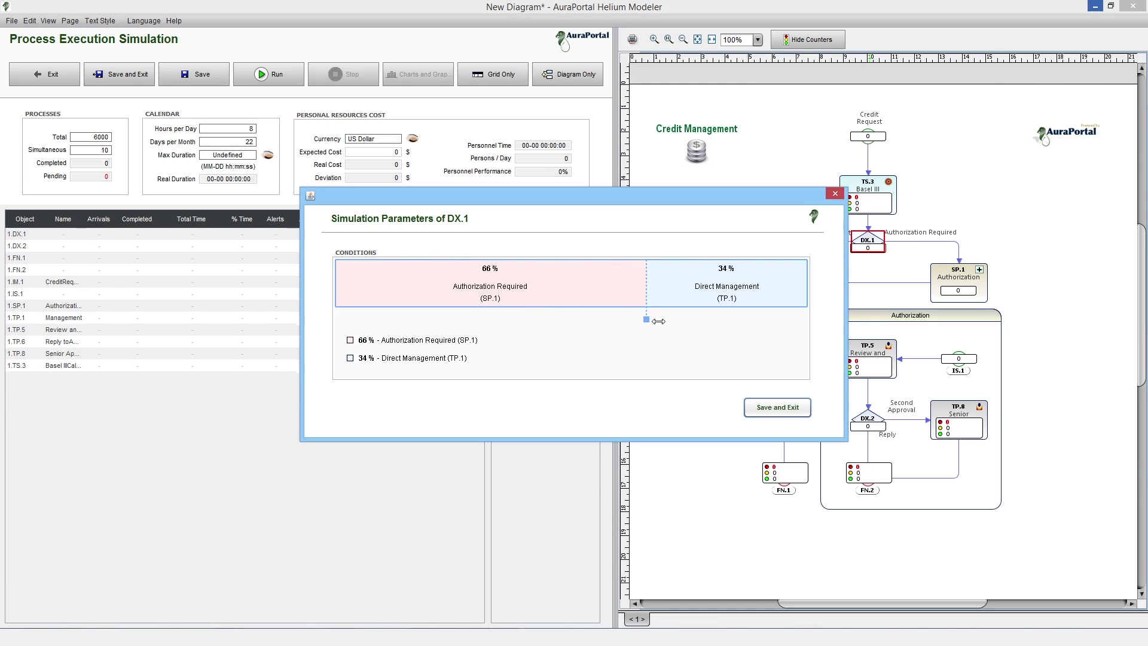
left_click_drag(644, 321, 583, 324)
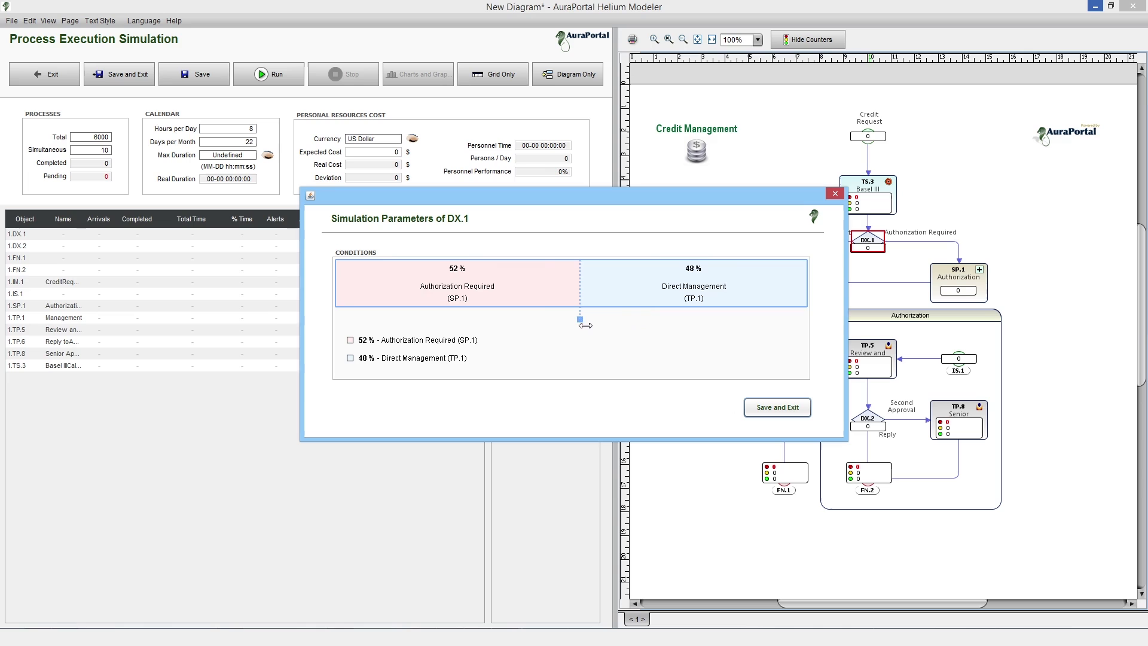
left_click_drag(582, 324, 576, 324)
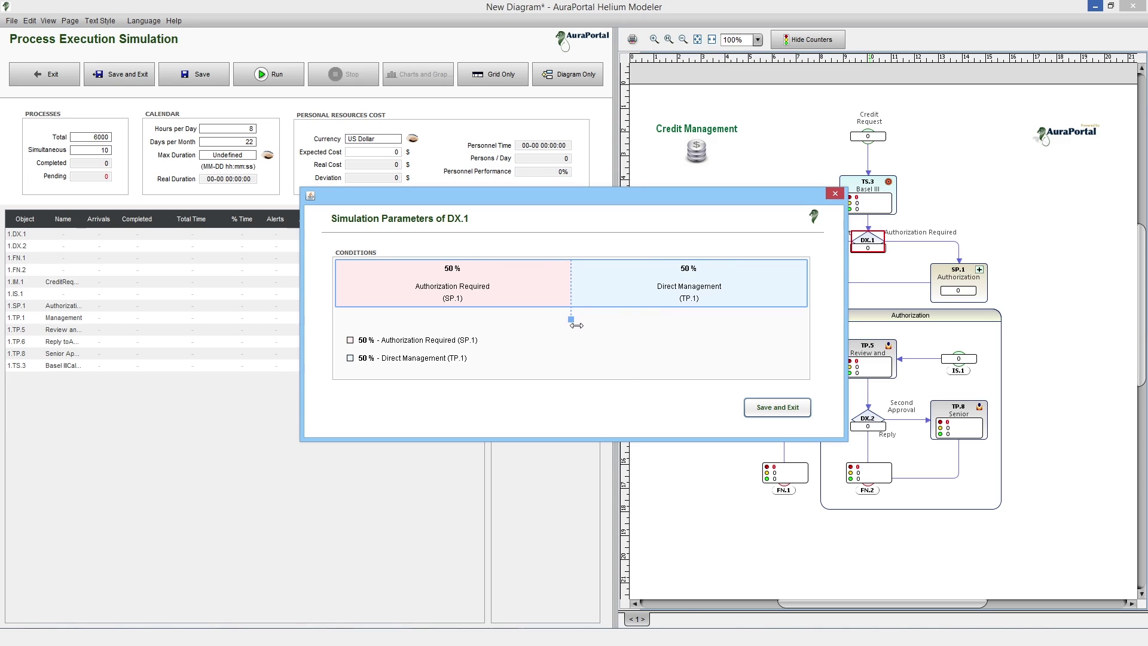
left_click(778, 406)
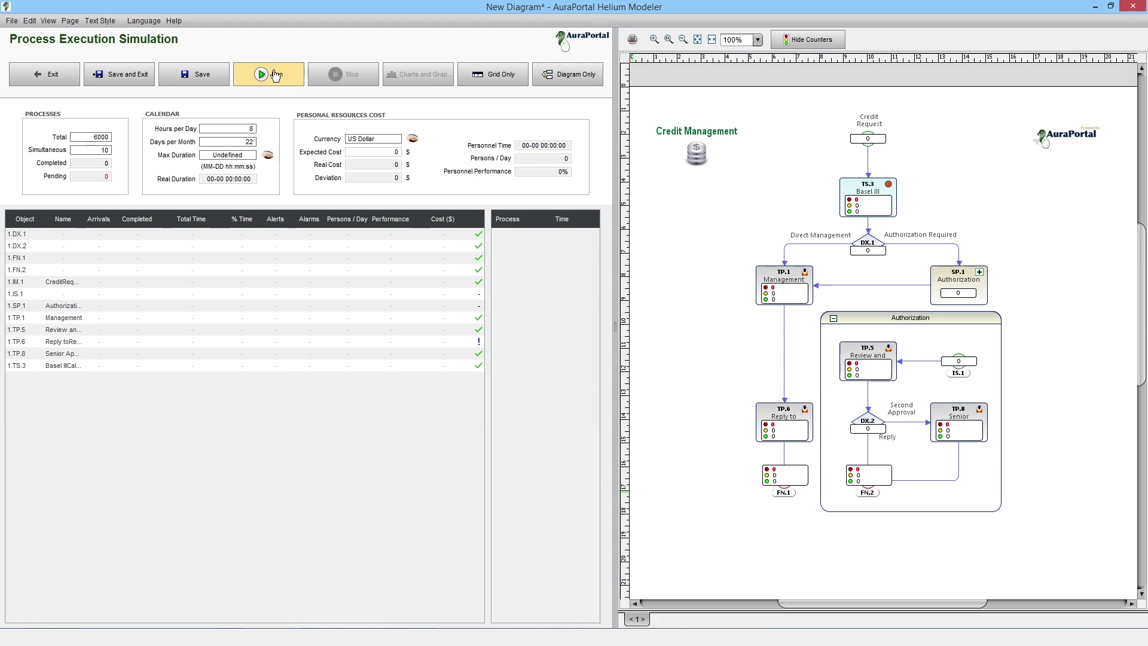
Run the 6,000-process simulation to completion and bring up TP.8 Senior Approval's parameters.
left_click(264, 74)
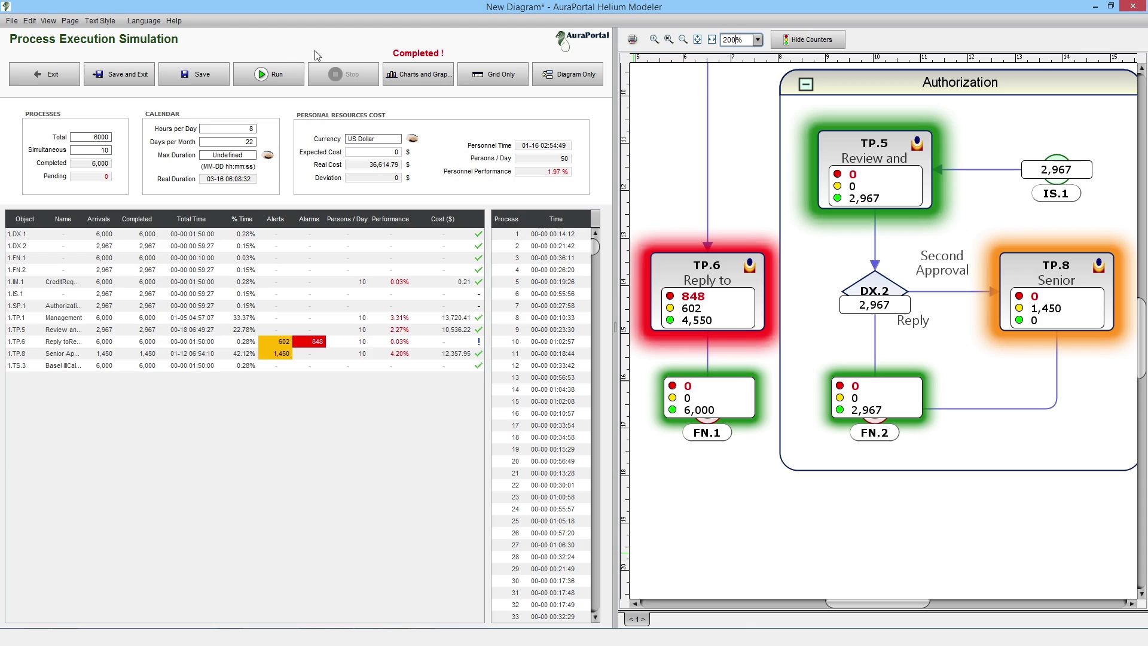
left_click(1058, 292)
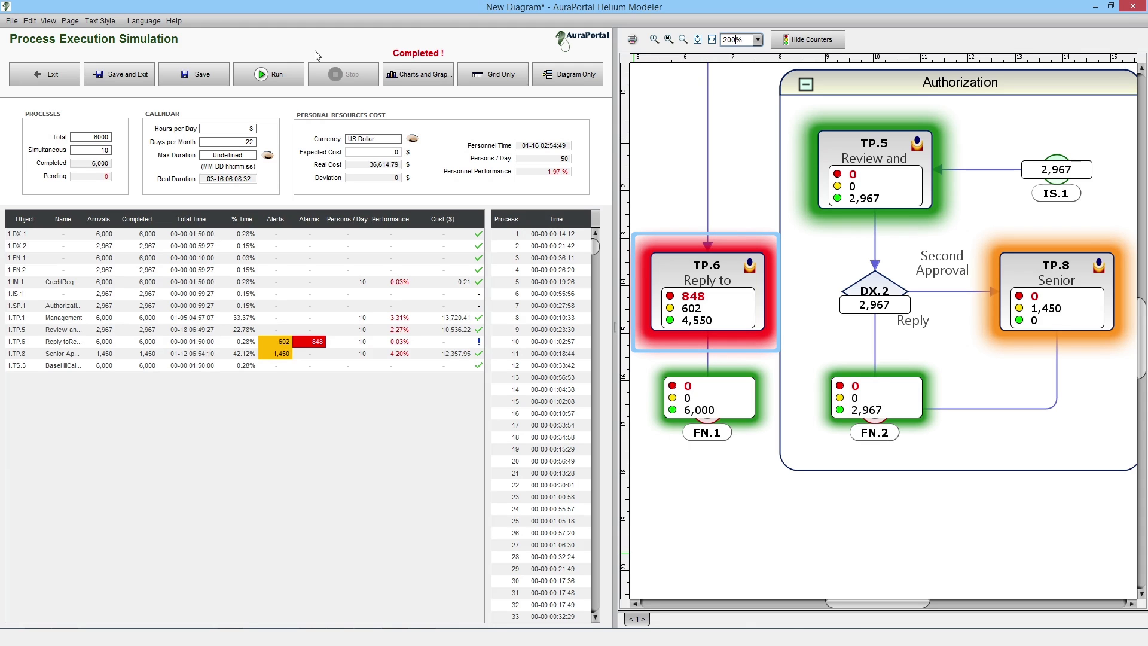
left_click(713, 40)
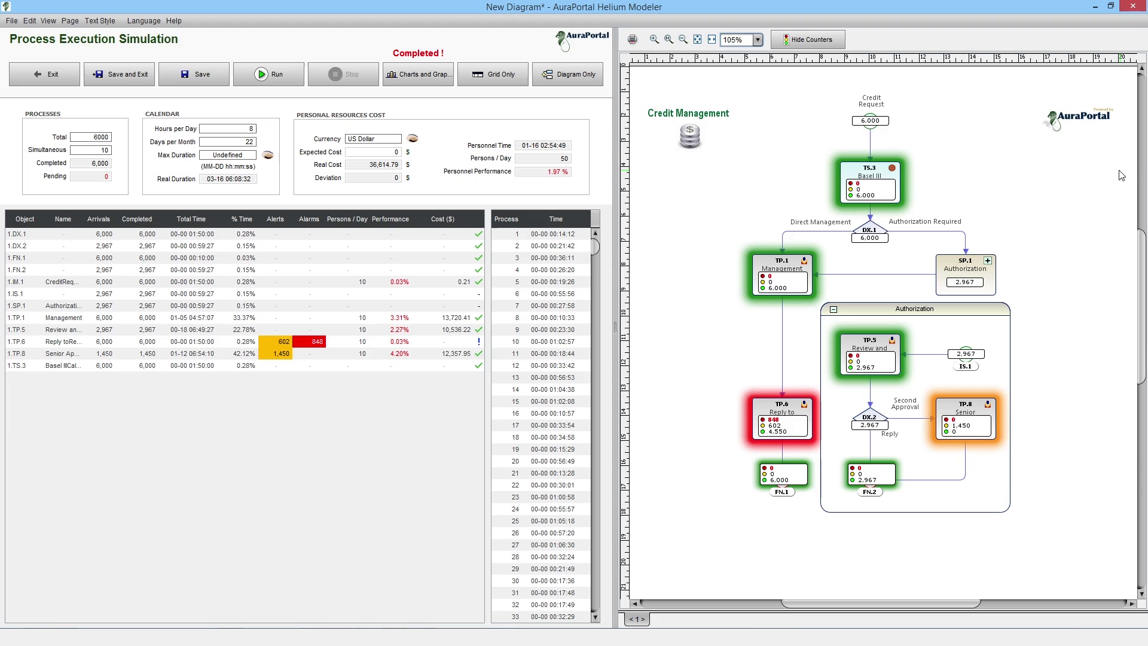
double_click(966, 414)
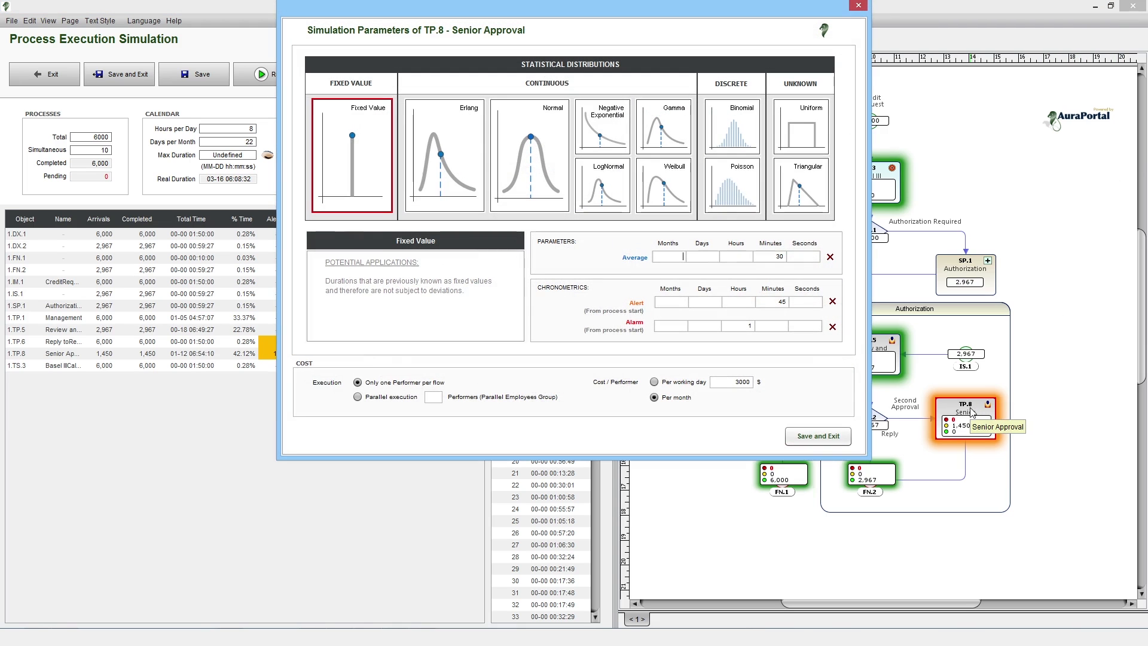
Save and close Senior Approval's parameters, returning to the completed results.
left_click(358, 396)
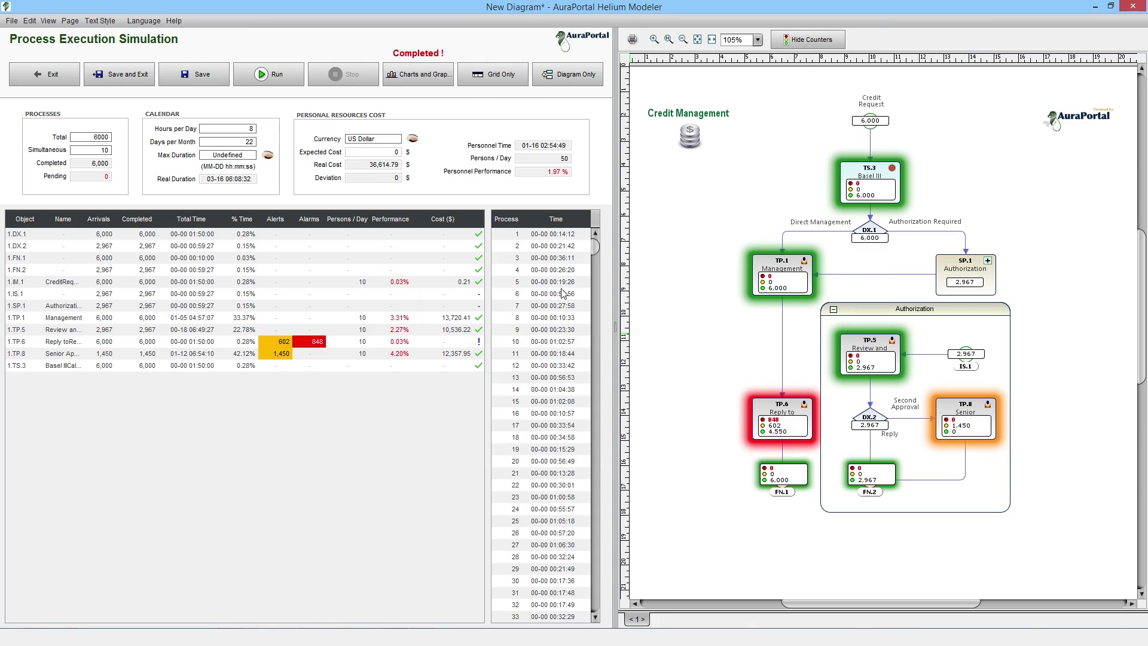
Re-run the simulation, completing at 37,233.65 $ with Senior Approval handling 3,020.
left_click(267, 74)
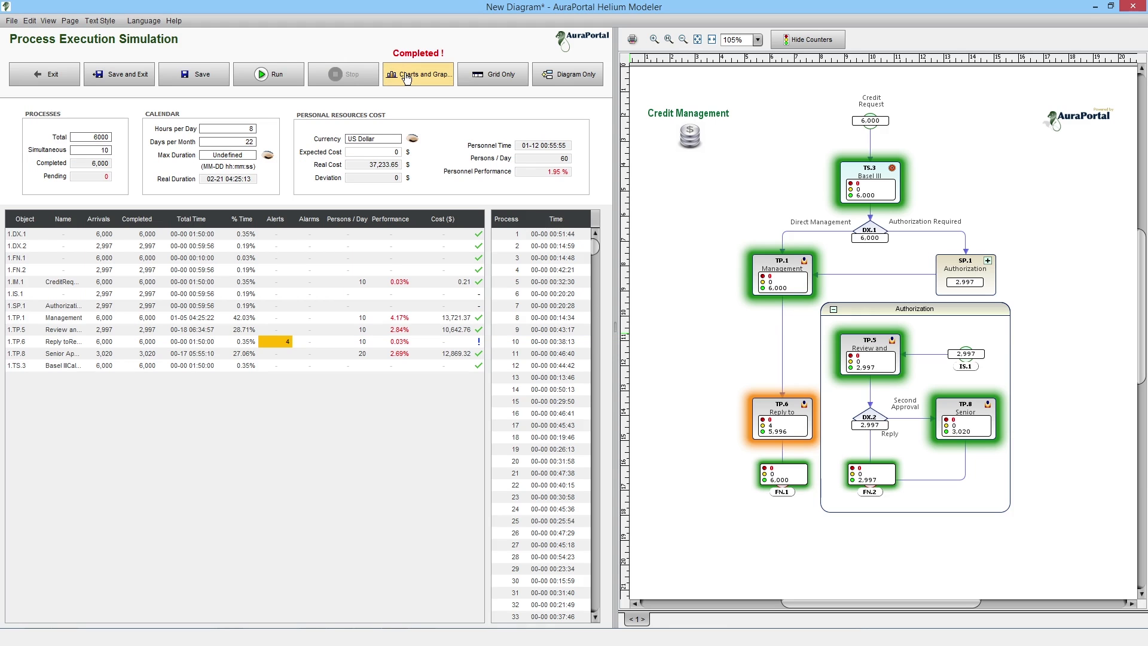
left_click(419, 74)
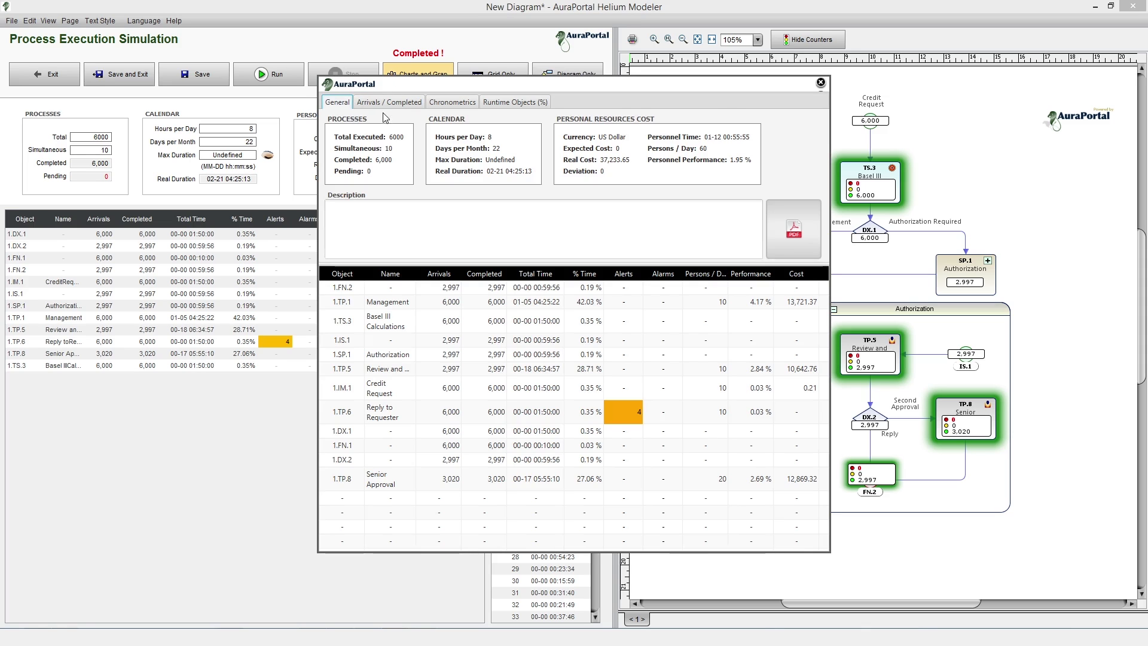
View the Arrivals/Completed bar chart, then the Runtime Objects (%) pie chart.
left_click(389, 101)
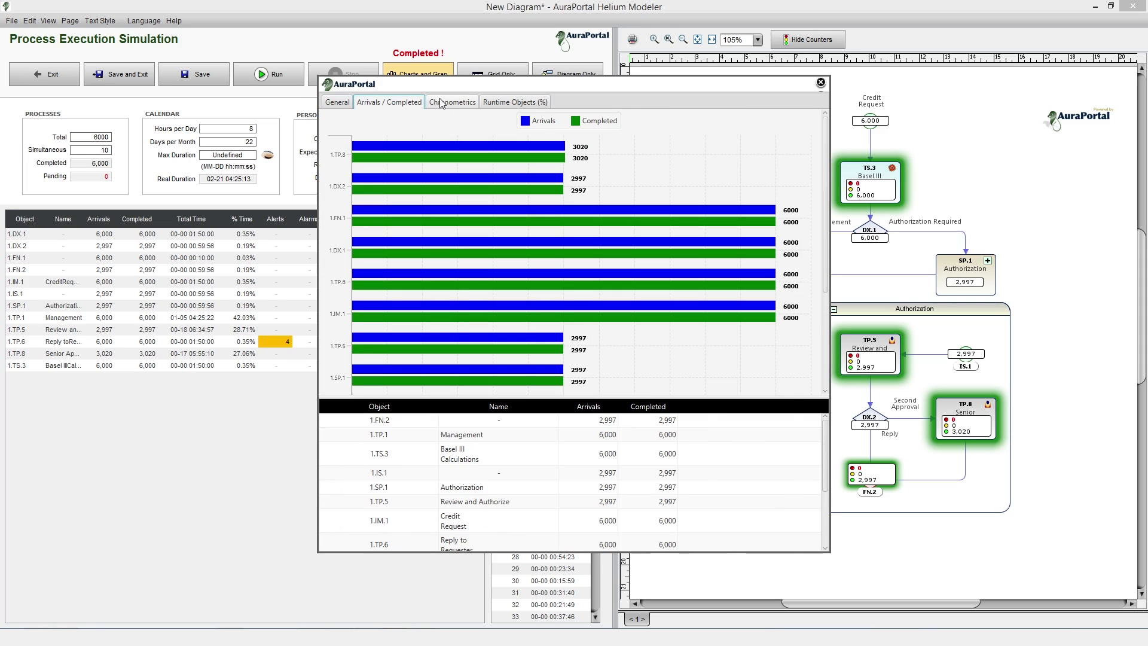
left_click(515, 102)
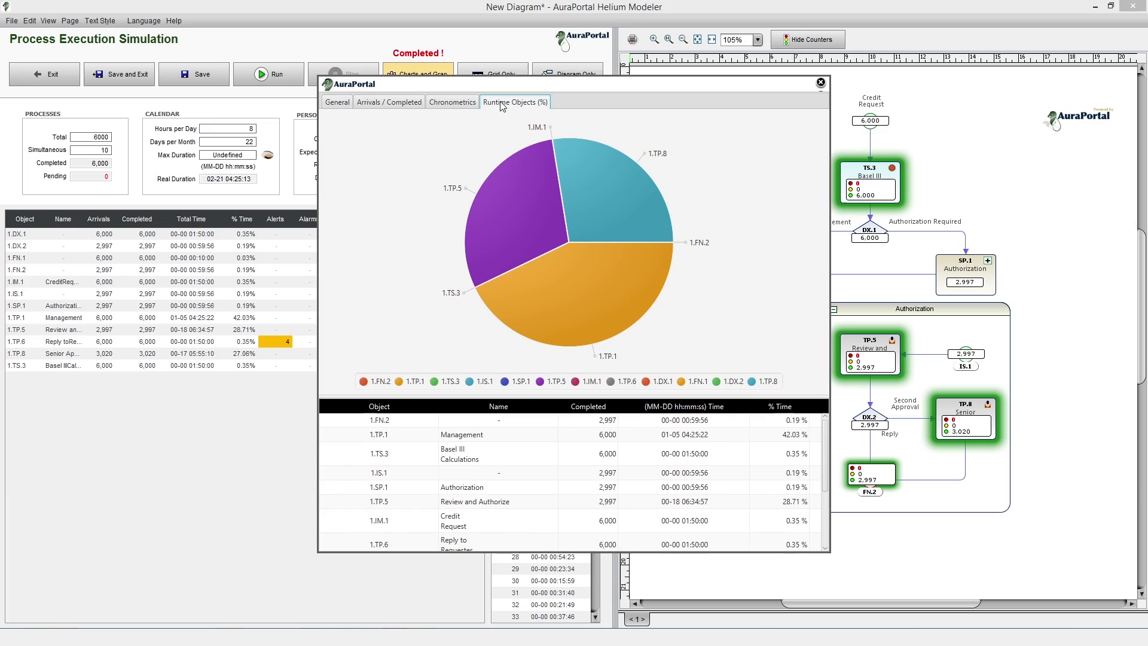